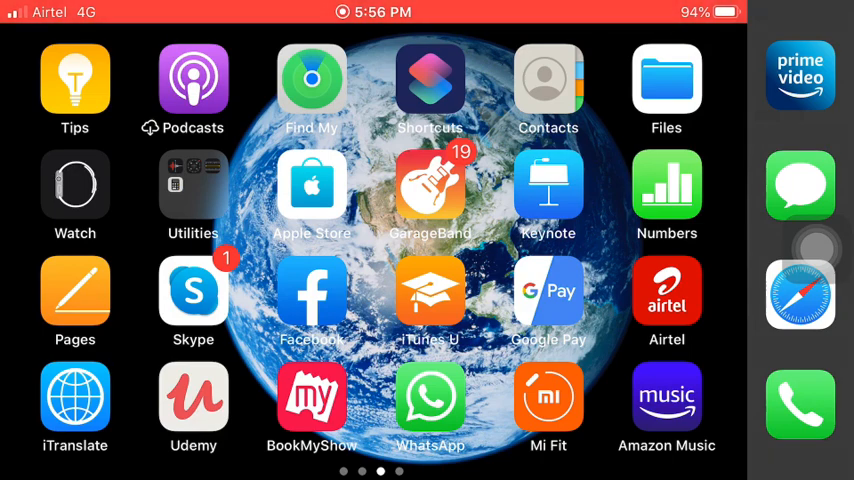
Open YouTube in Documents' browser and play the Luis Fonsi - Despacito video.
scroll(left, 3)
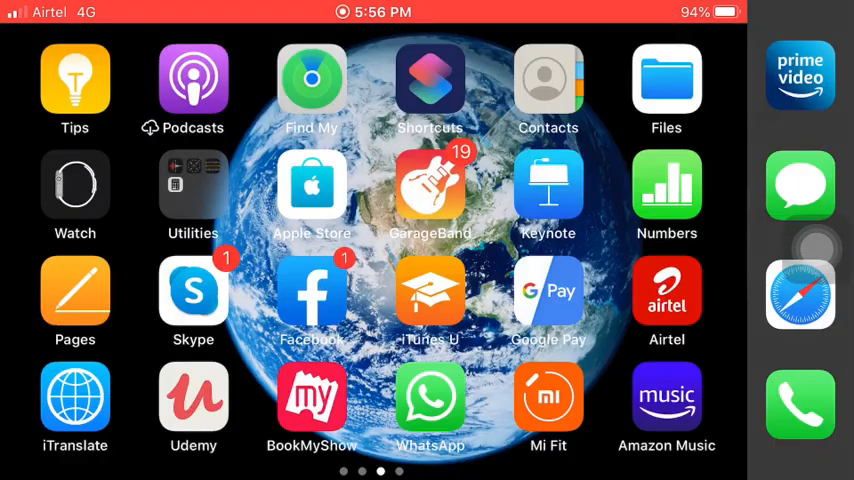
scroll(left, 3)
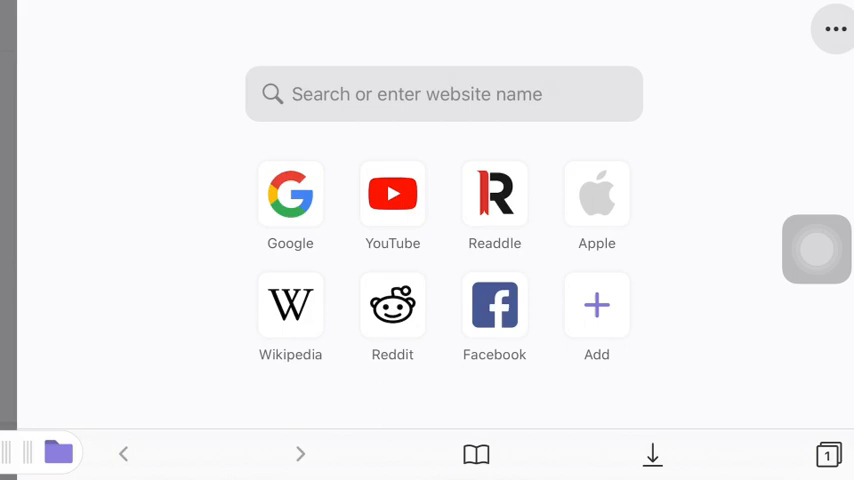
click(392, 193)
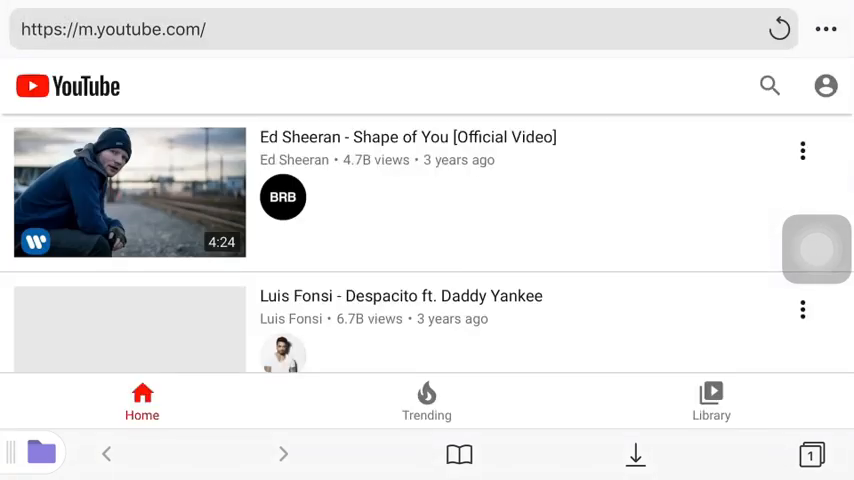
scroll(down, 3)
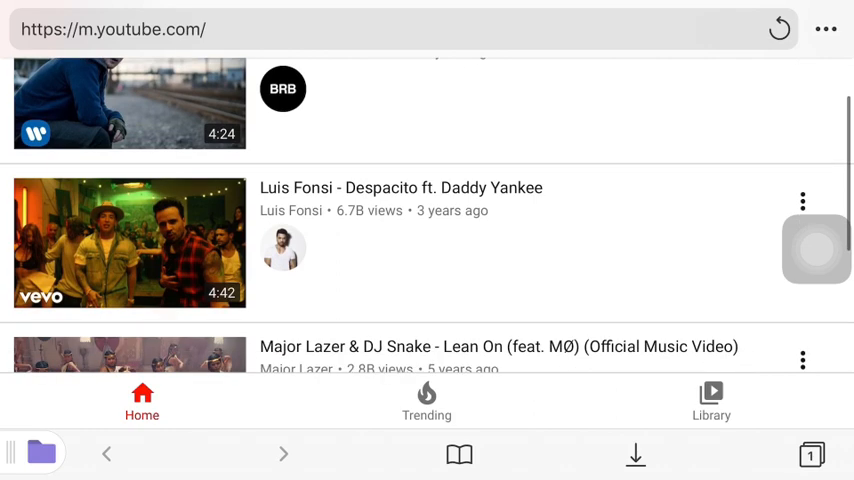
click(129, 243)
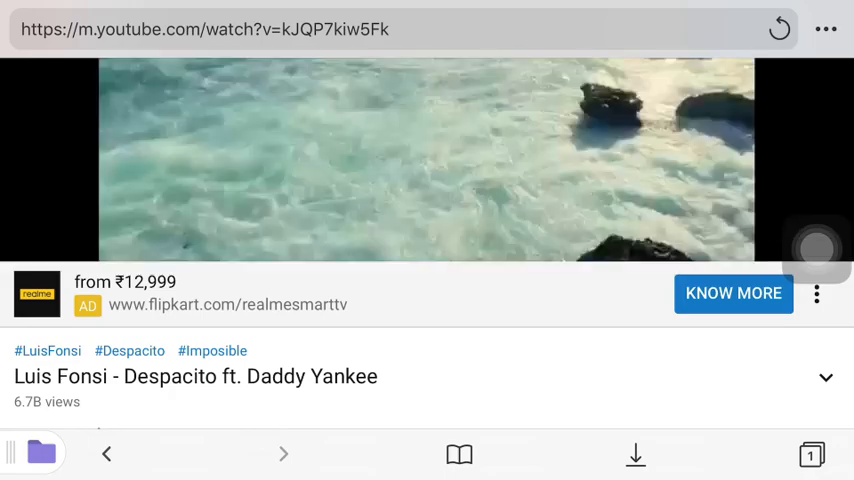
Share the Despacito video and copy its short link.
scroll(down, 3)
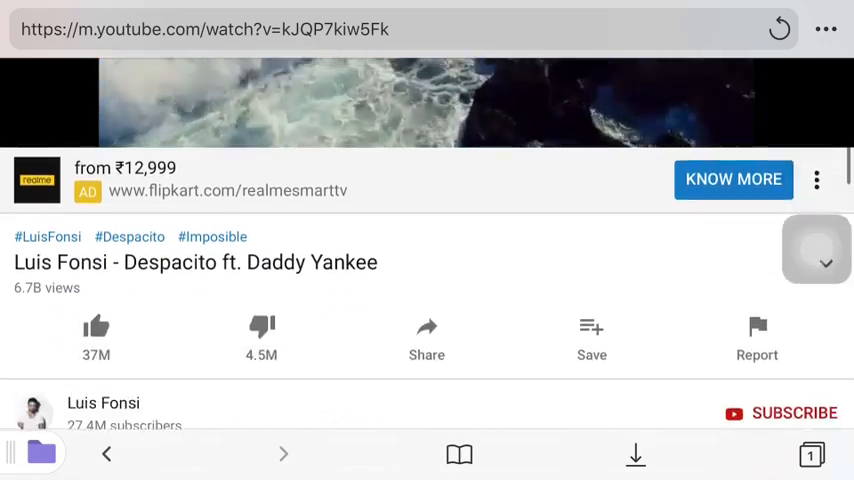
click(426, 340)
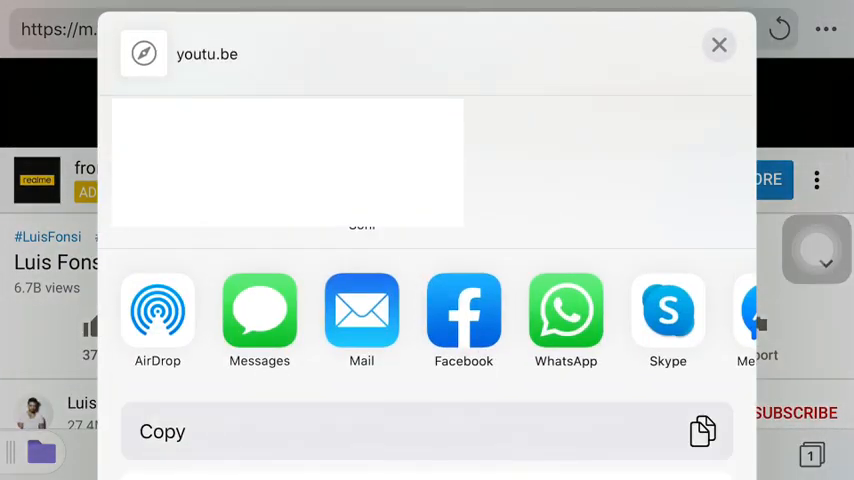
click(719, 45)
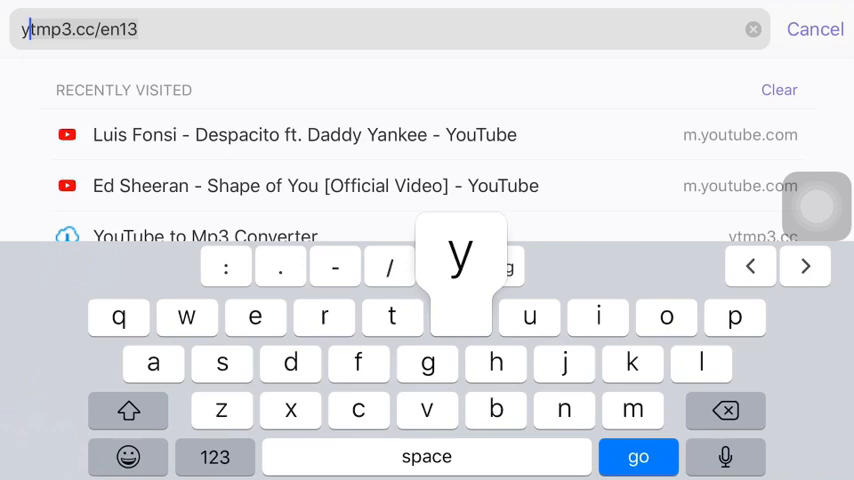
click(461, 317)
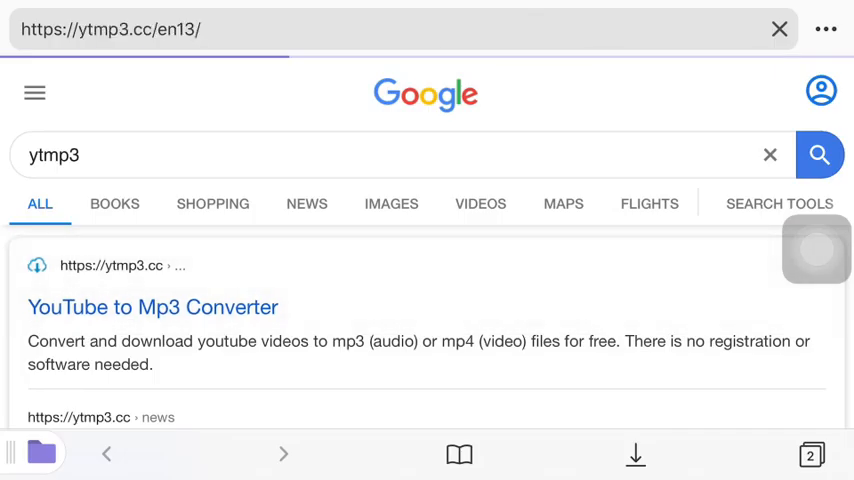
click(152, 307)
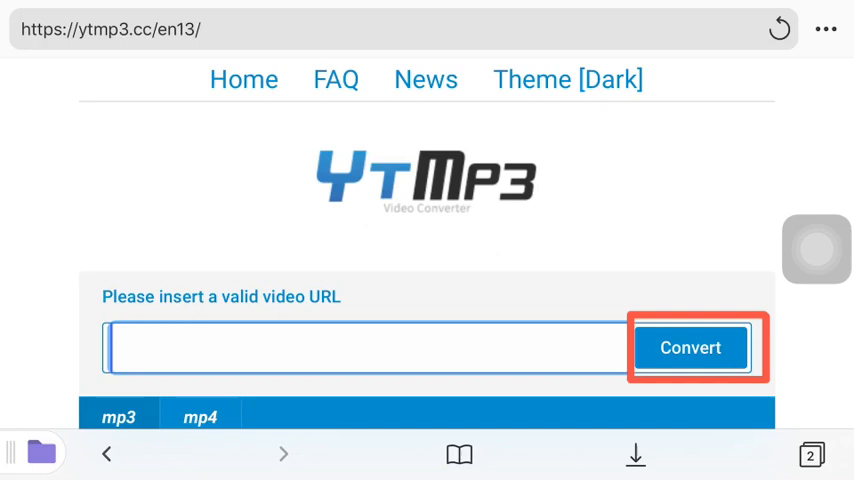
text(https://youtu.be/kJQP7kiw5Fk)
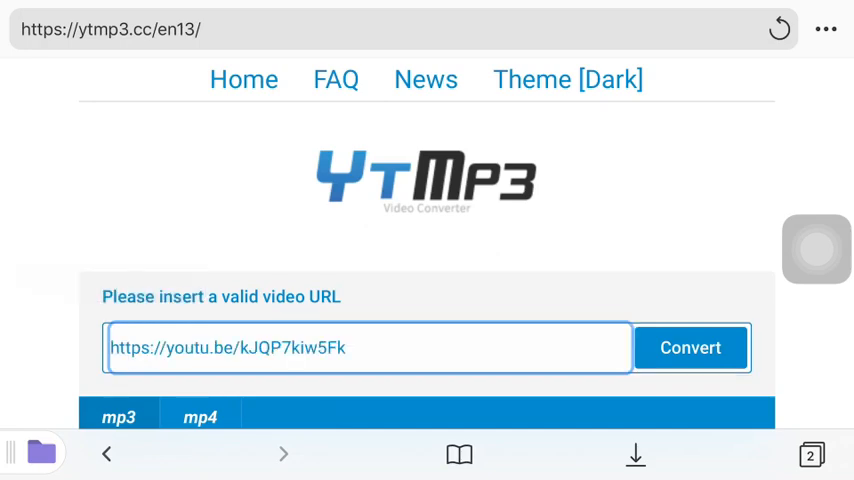
click(689, 347)
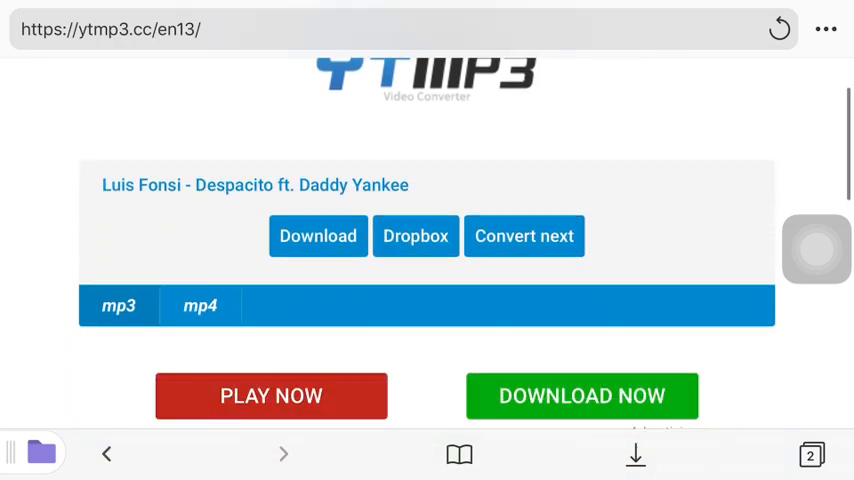
click(582, 395)
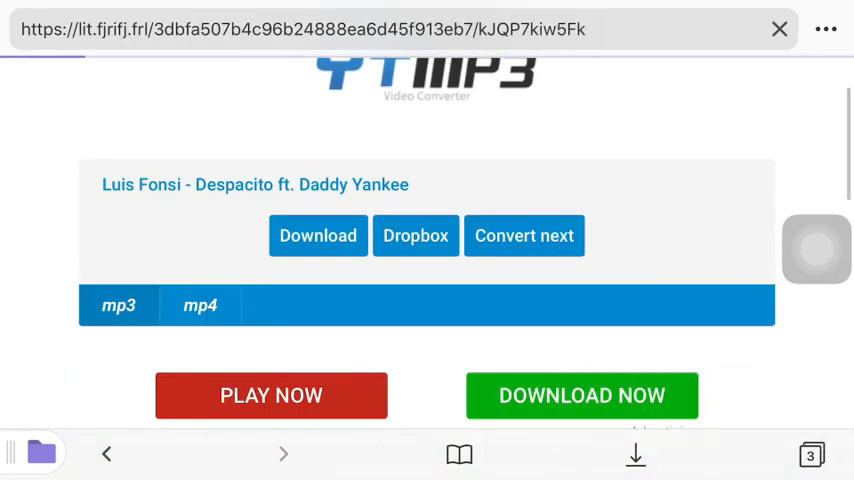
click(317, 235)
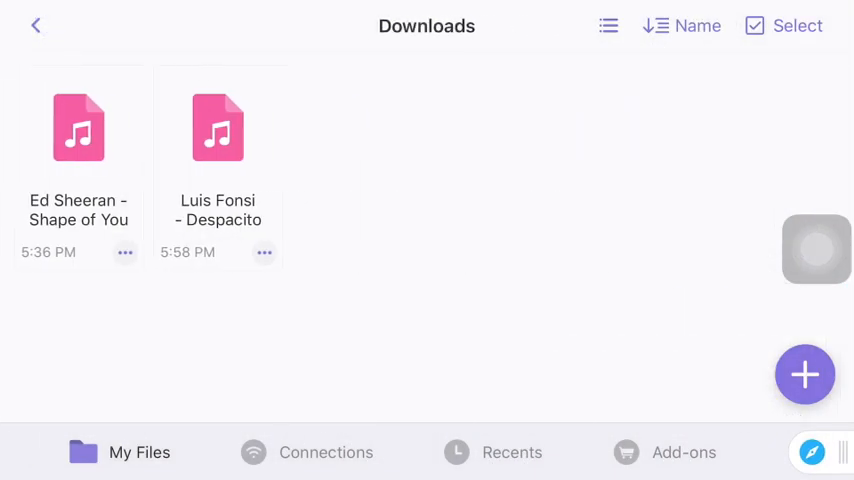
Copy the Despacito MP3 from Downloads into the Documents - iCloud folder.
click(264, 252)
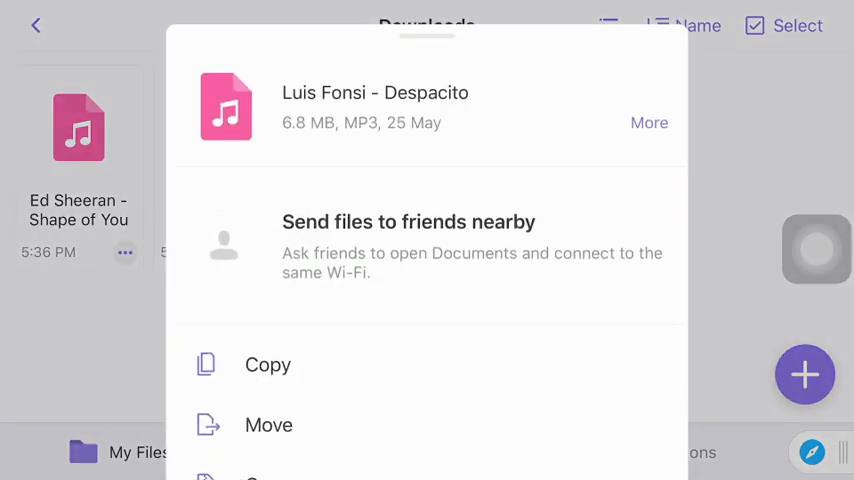
scroll(down, 3)
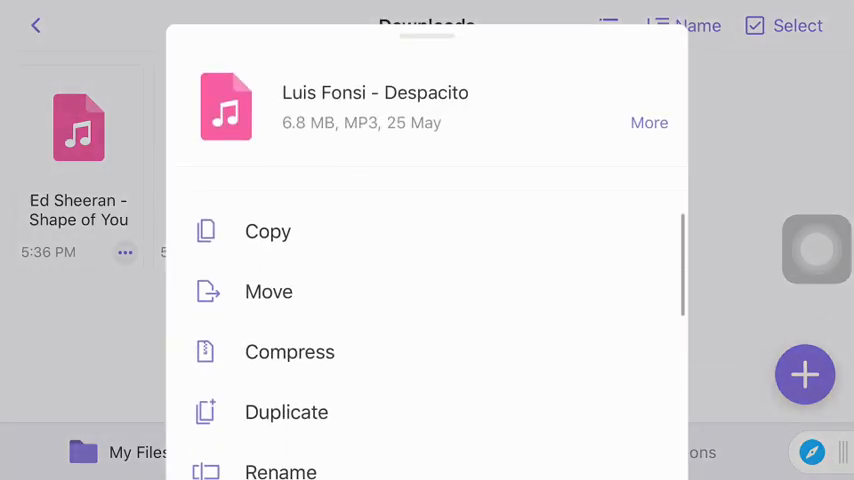
click(268, 231)
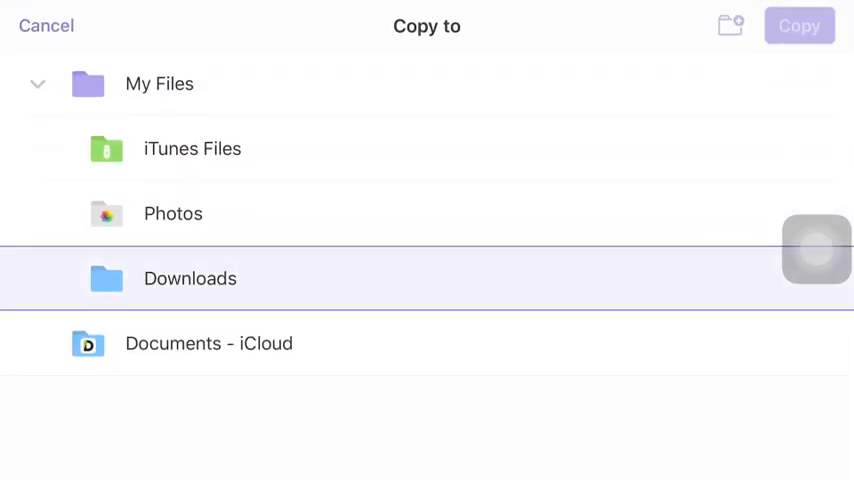
click(209, 343)
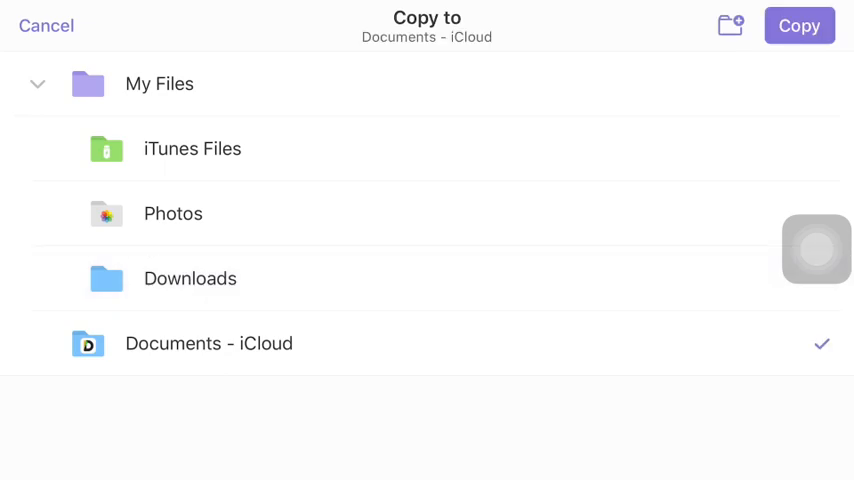
click(799, 25)
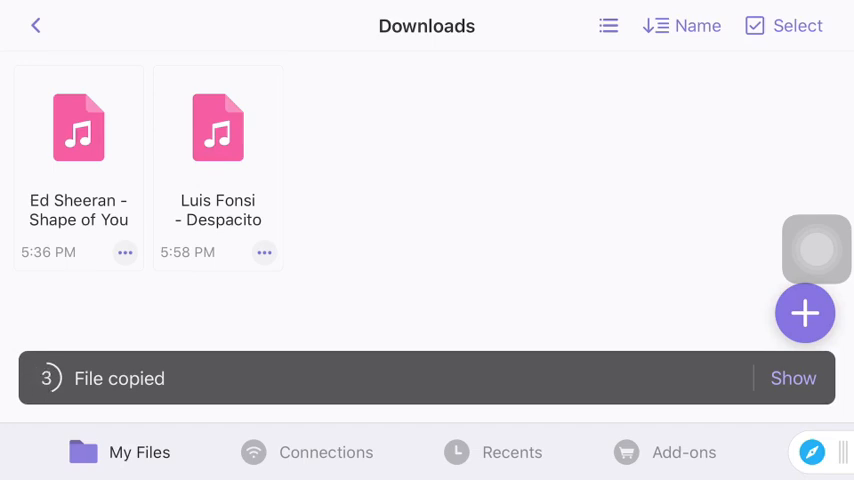
click(35, 25)
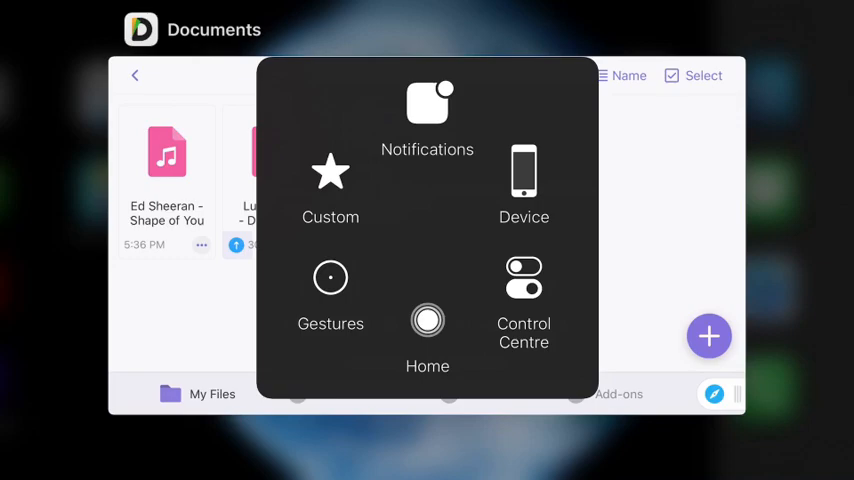
Launch GarageBand from the Home Screen and start a new song project.
click(427, 330)
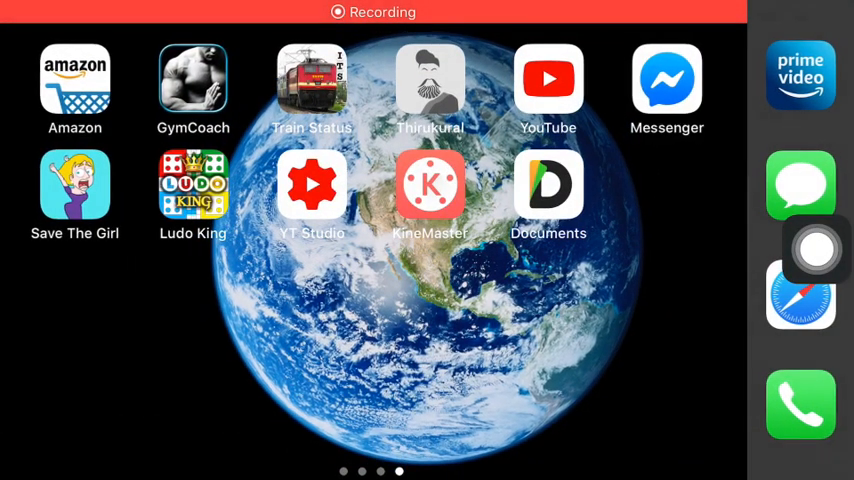
scroll(left, 3)
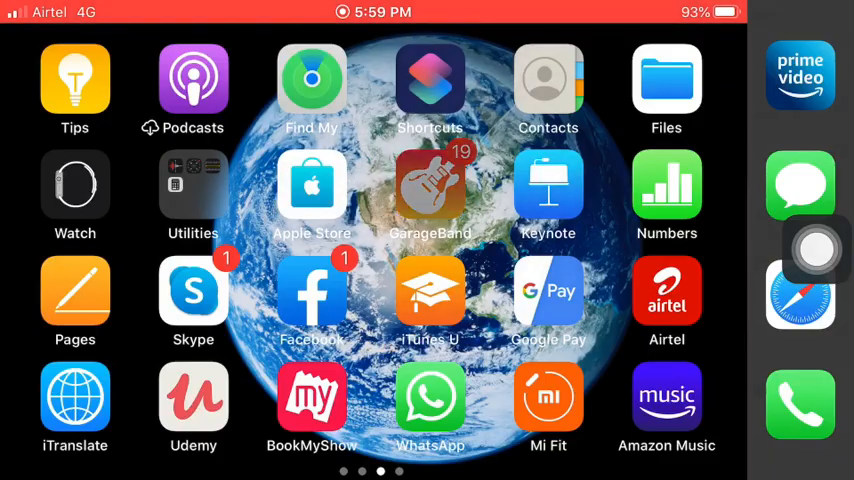
click(430, 190)
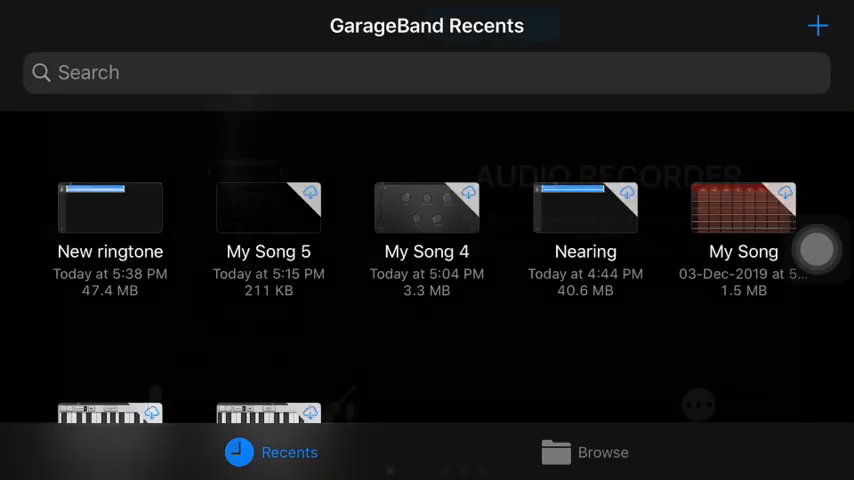
click(817, 26)
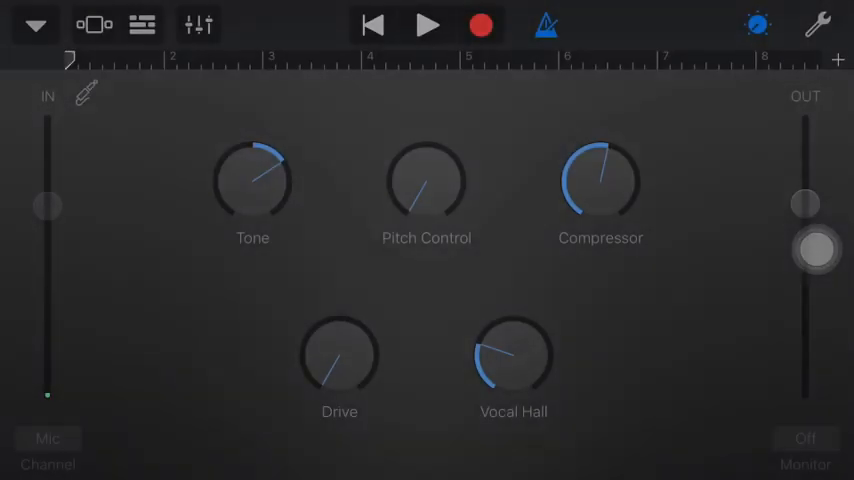
Switch to Tracks view, turn off the metronome, and set section length to 32 bars.
click(141, 25)
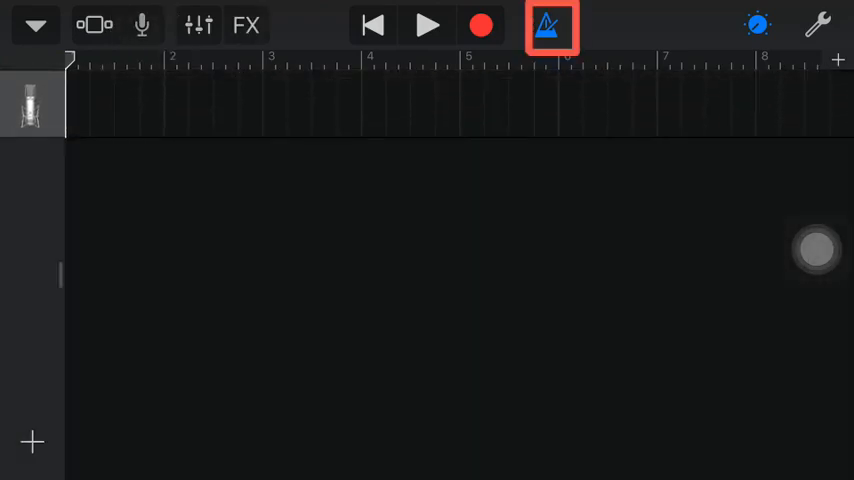
click(551, 25)
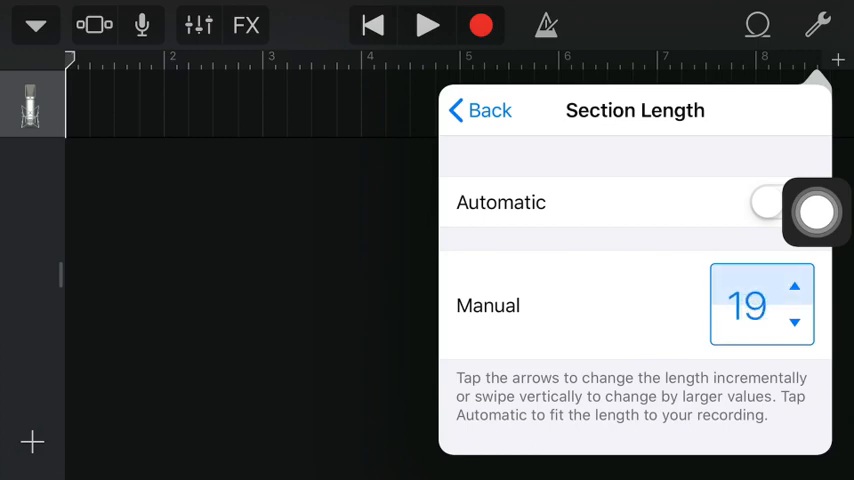
click(793, 287)
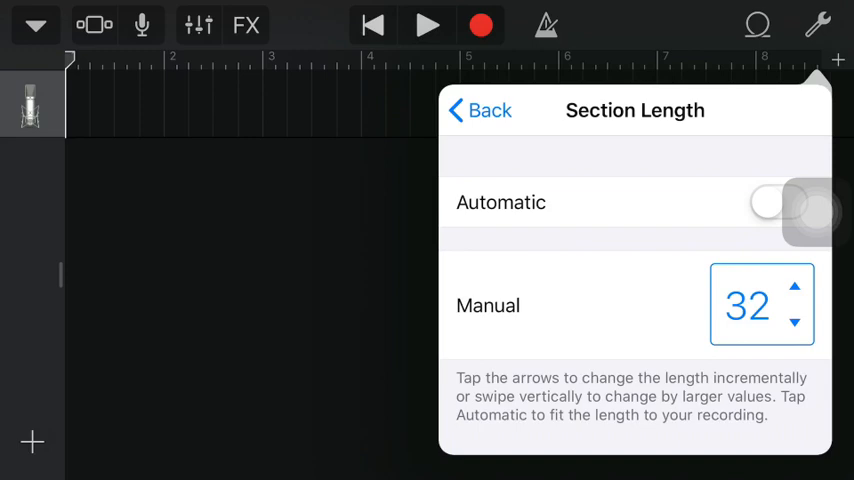
click(791, 287)
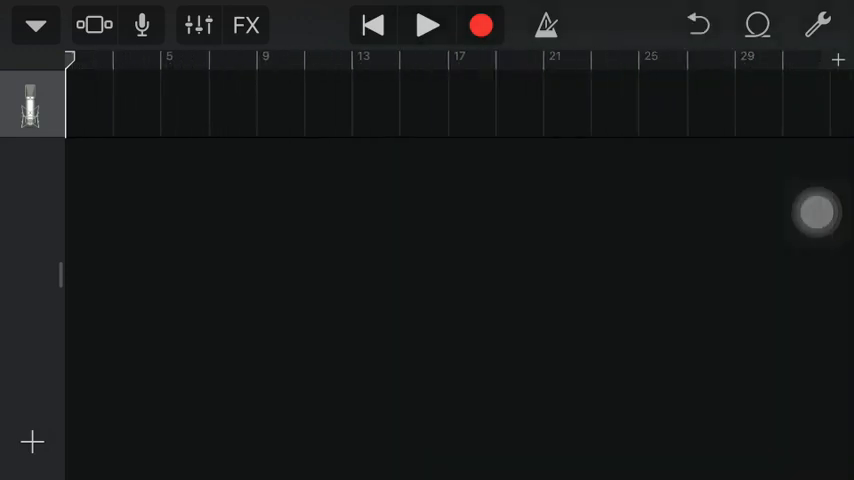
Import the Luis Fonsi - Despacito MP3 from the Files app onto the first track.
click(757, 25)
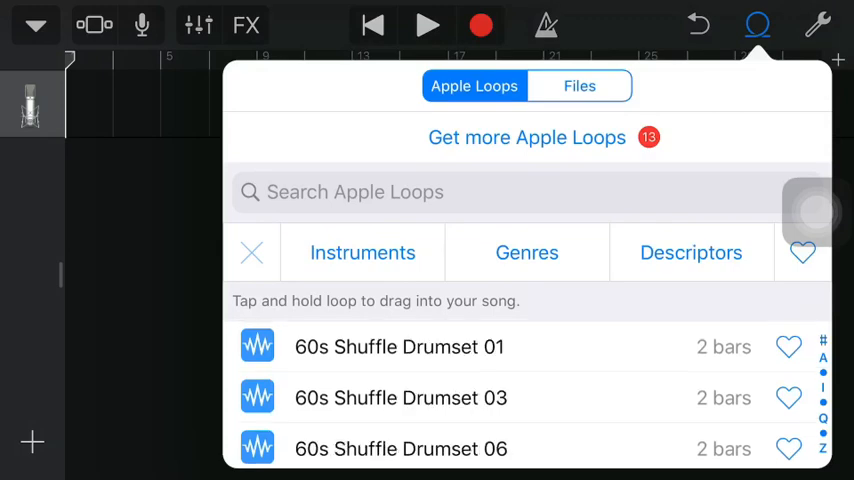
click(579, 85)
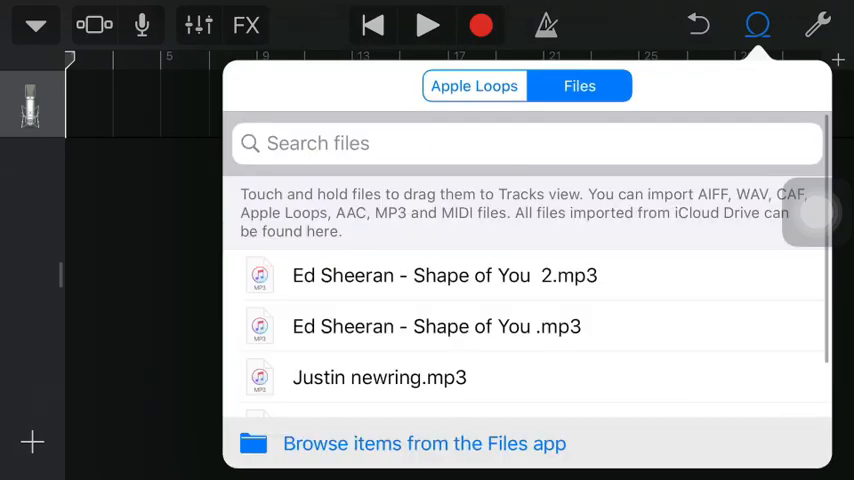
click(424, 443)
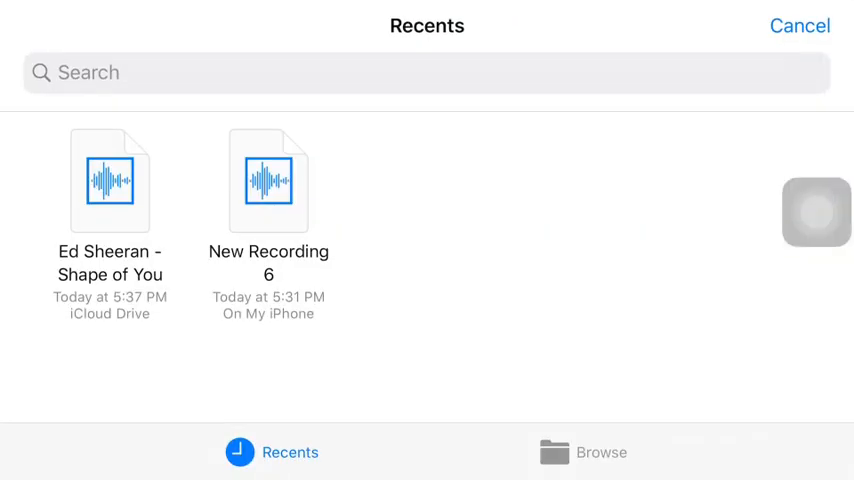
click(583, 452)
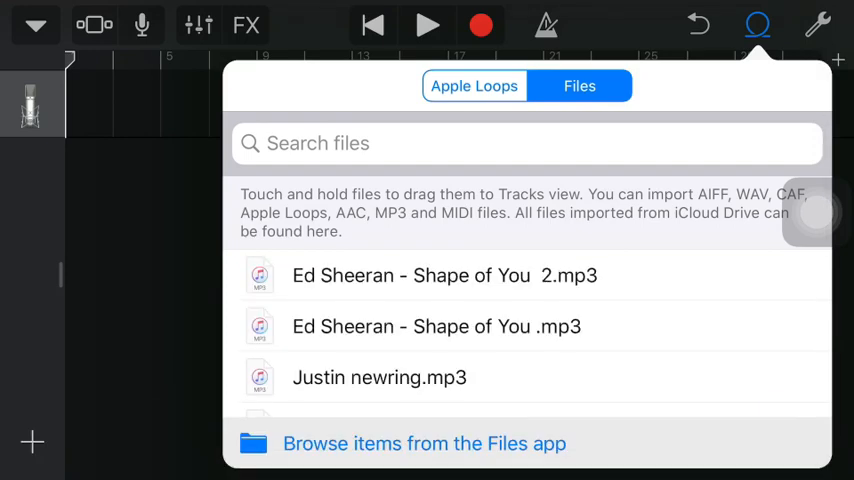
scroll(down, 3)
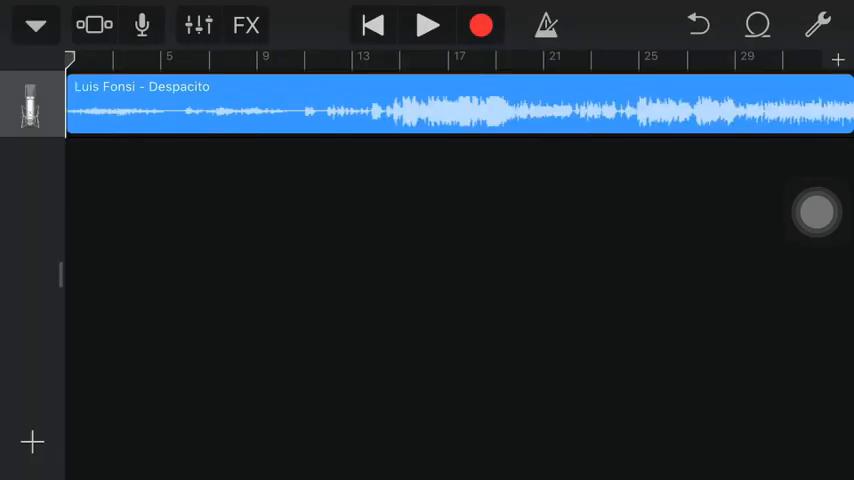
Play and stop the Despacito clip, then trim its right edge shorter.
click(427, 25)
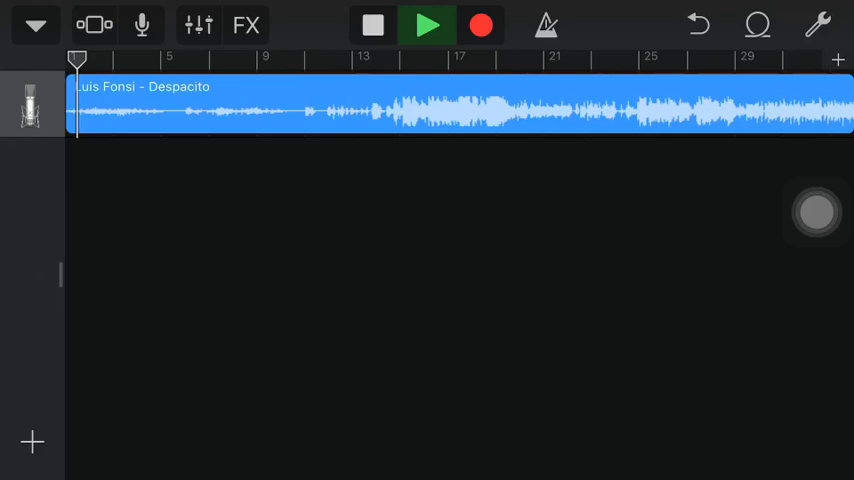
click(371, 24)
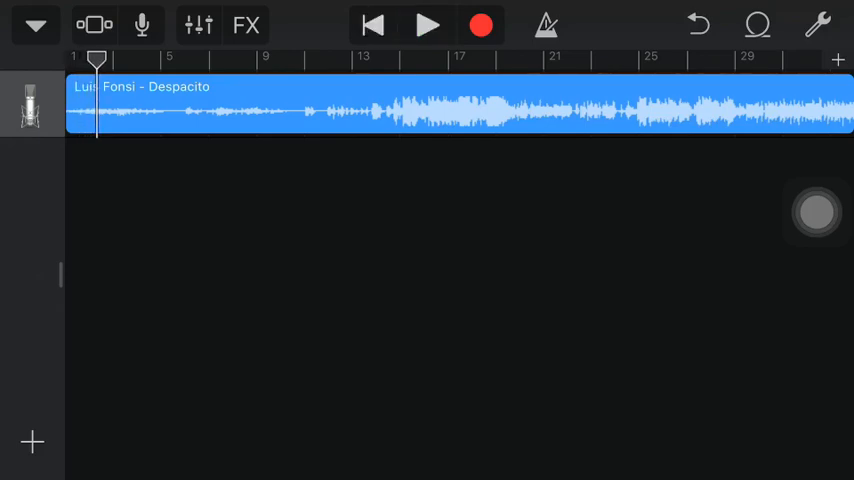
click(440, 107)
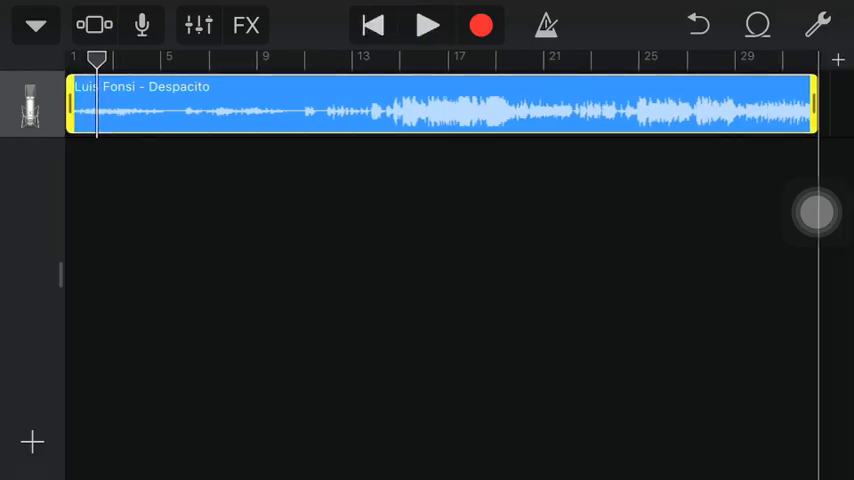
drag(812, 108, 672, 108)
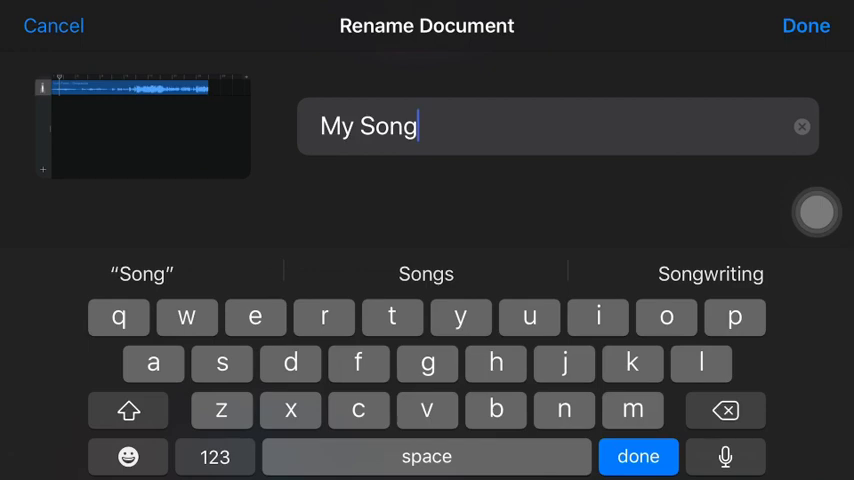
Rename the project 'My Song1' and export it as a ringtone, dismissing the success message.
text(1)
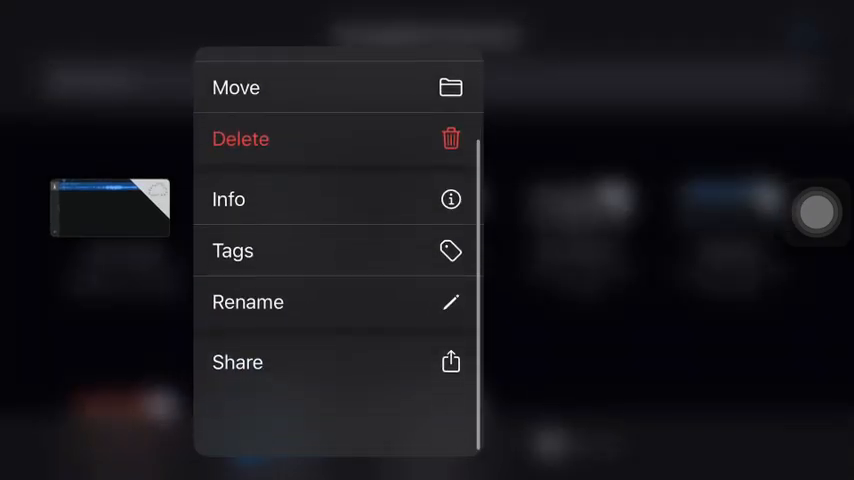
click(237, 362)
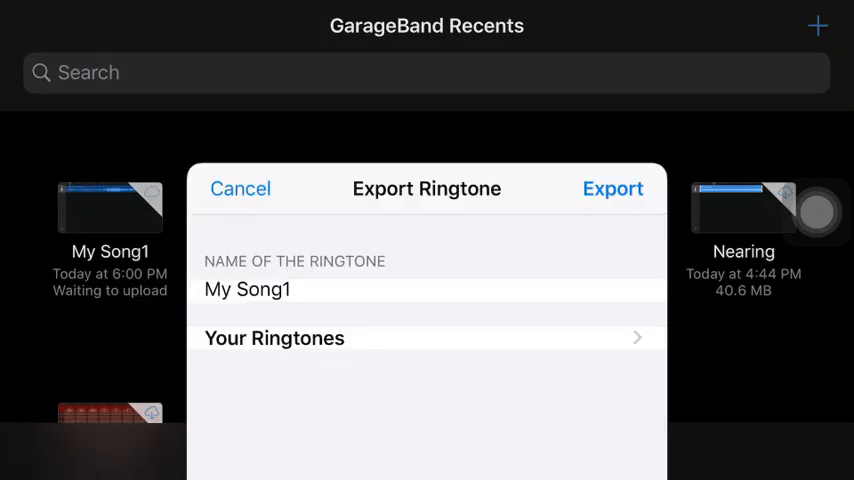
click(612, 188)
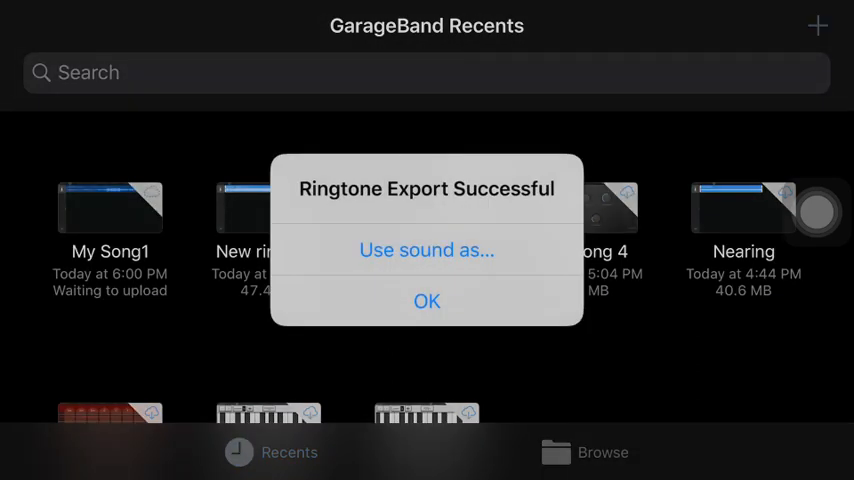
click(427, 301)
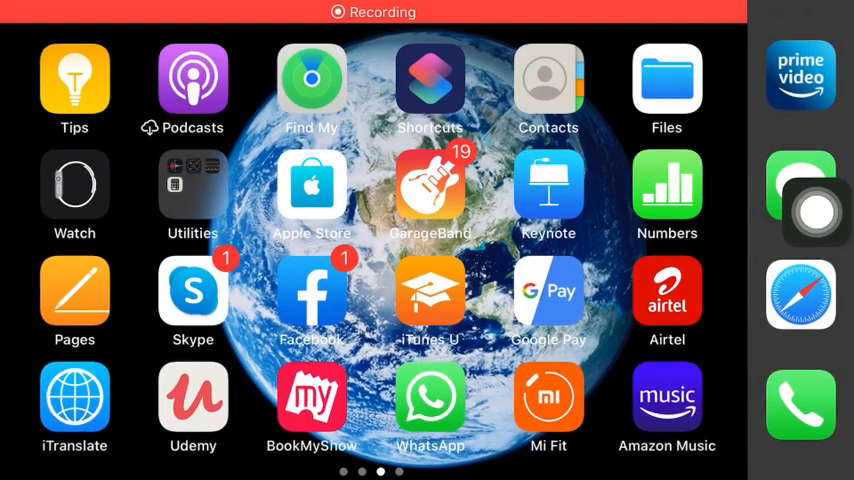
Scroll the Sounds & Haptics ringtone list to find My Song1.
scroll(left, 3)
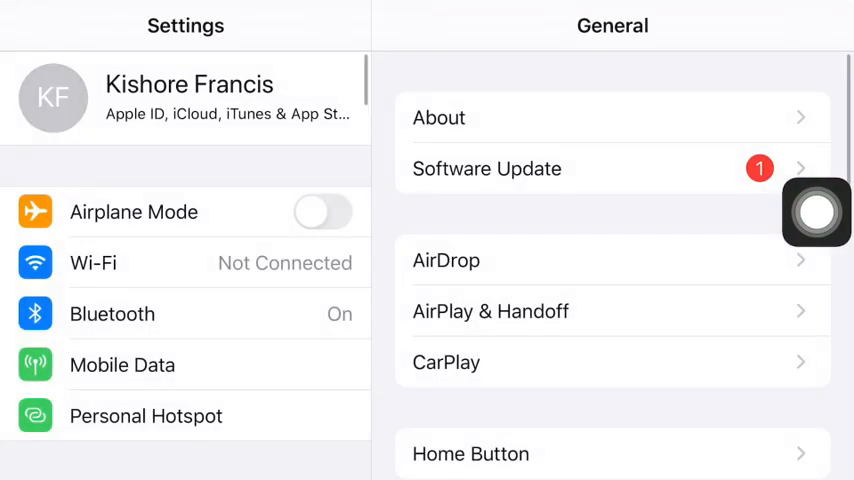
scroll(down, 3)
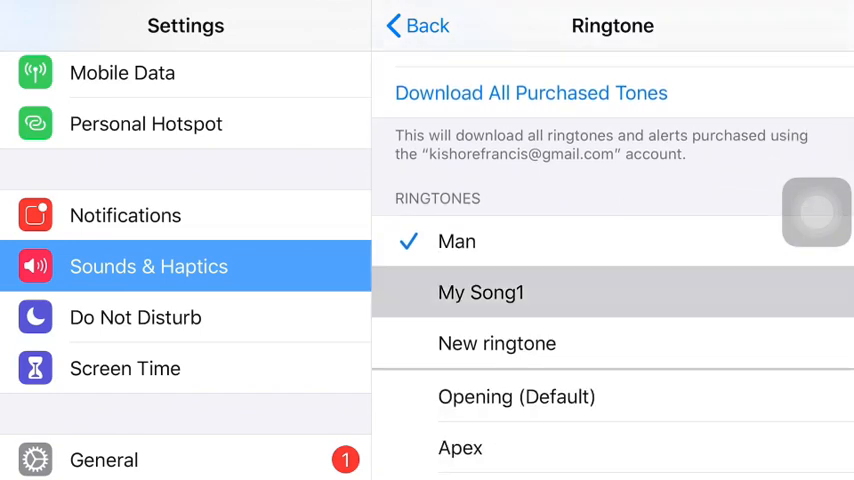
scroll(up, 3)
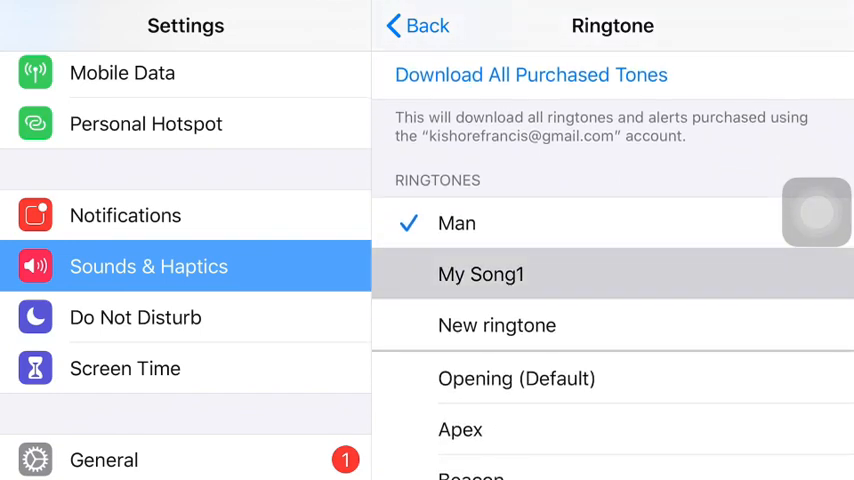